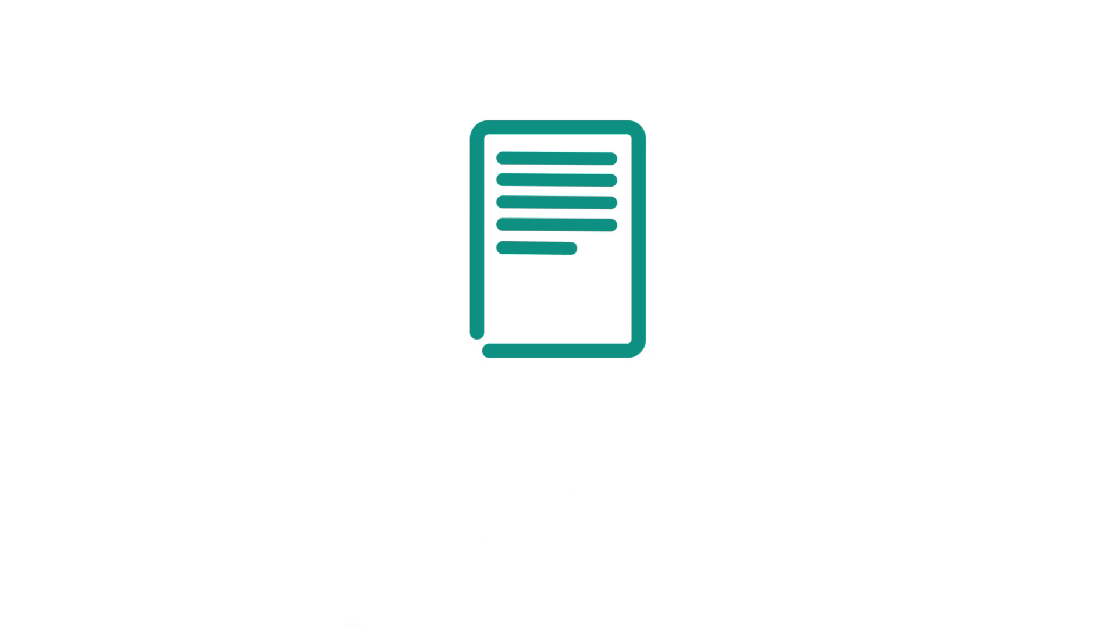
pyautogui.scroll(-3)
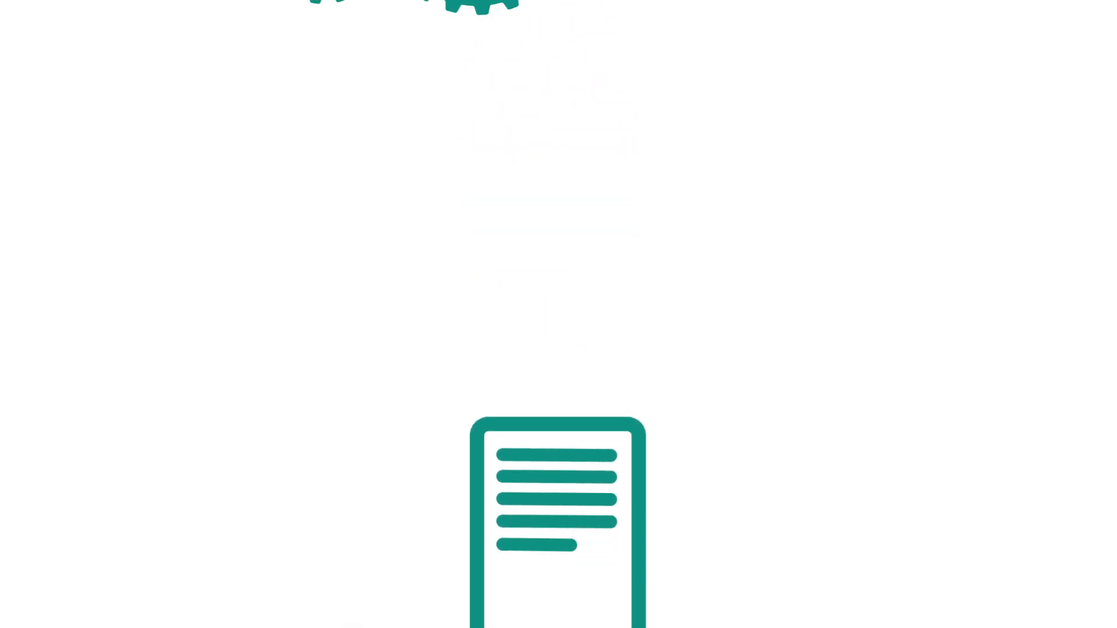